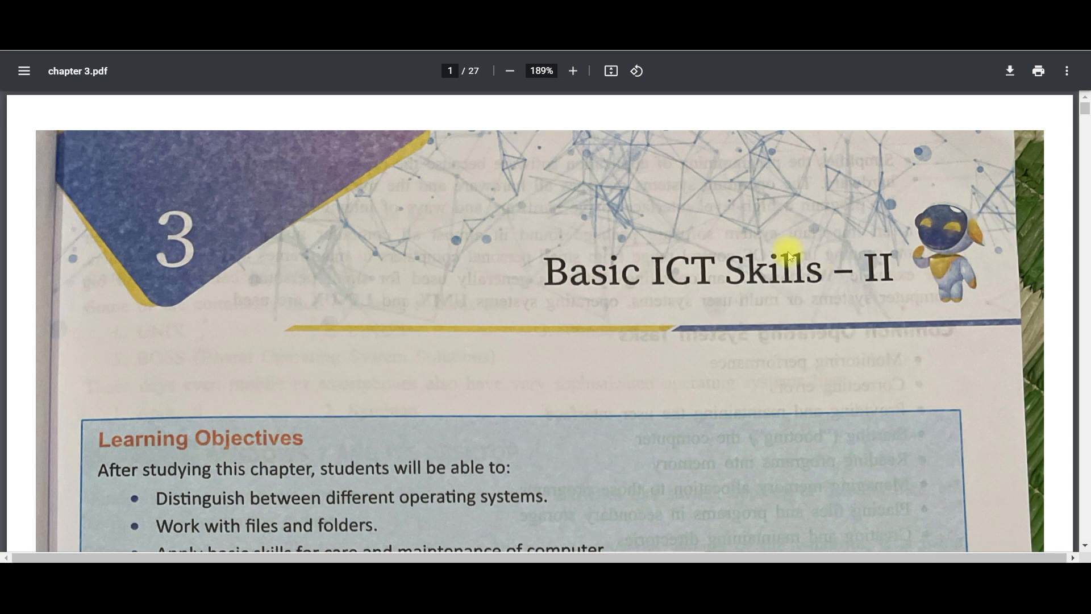
# - Scroll from the chapter title down to section 3.1 and the Session 1 introduction
pyautogui.scroll(-3)
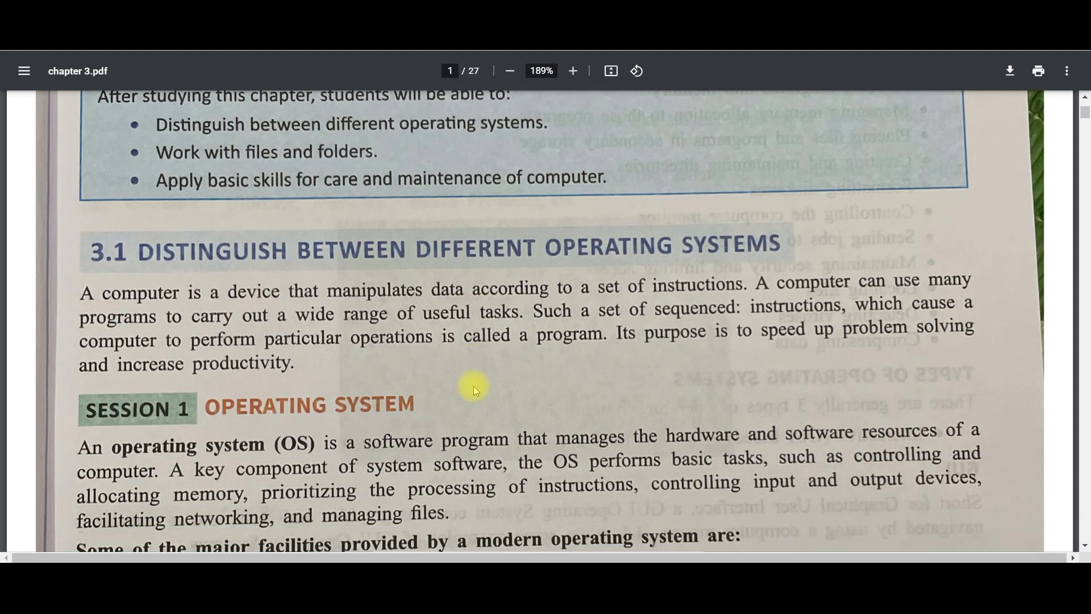
pyautogui.scroll(-3)
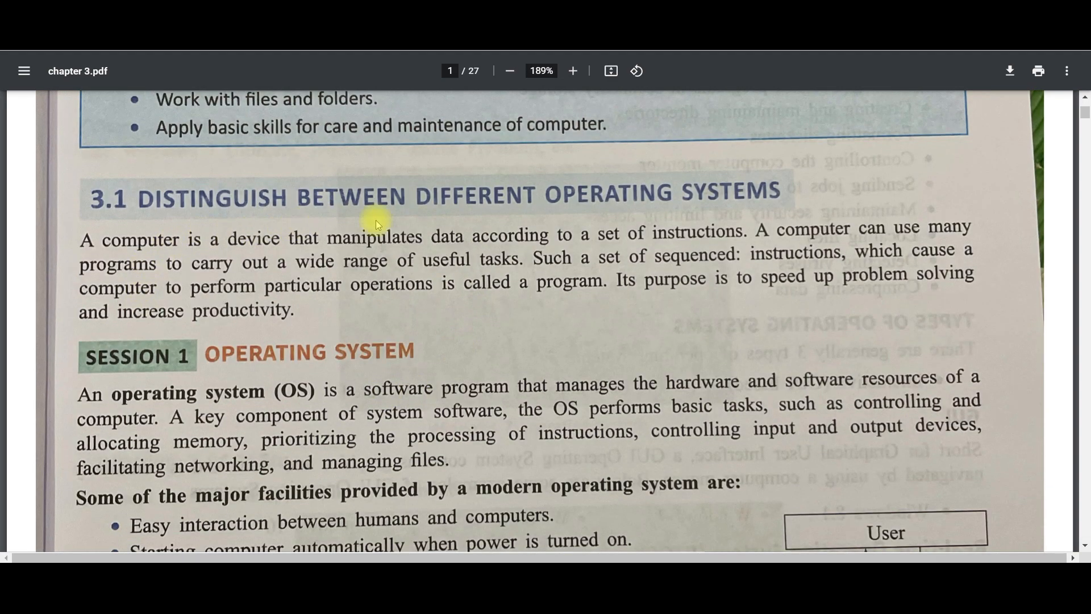
pyautogui.moveTo(625, 218)
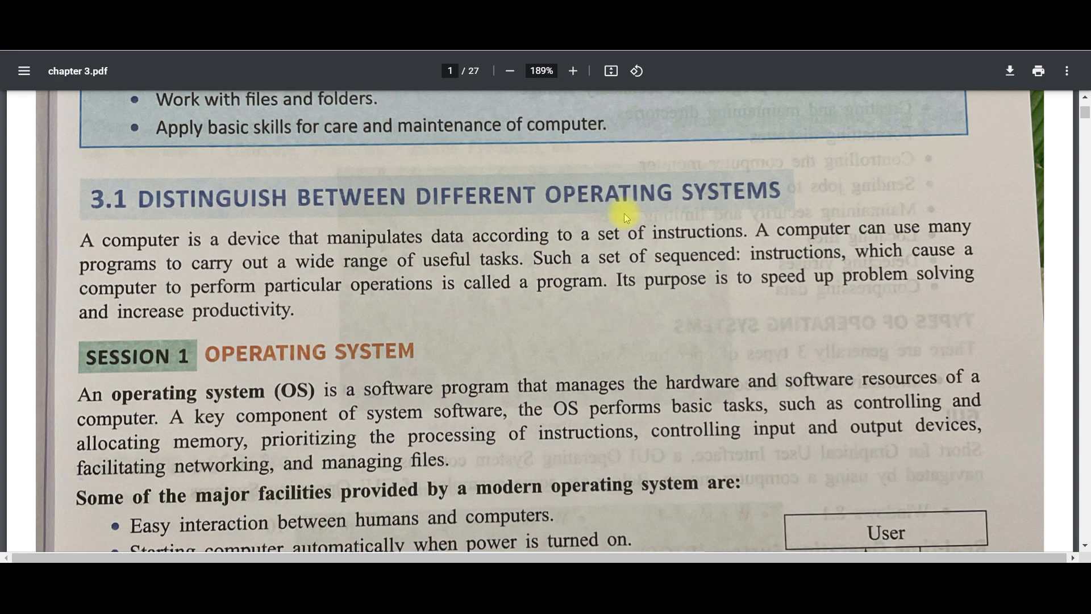
pyautogui.moveTo(594, 216)
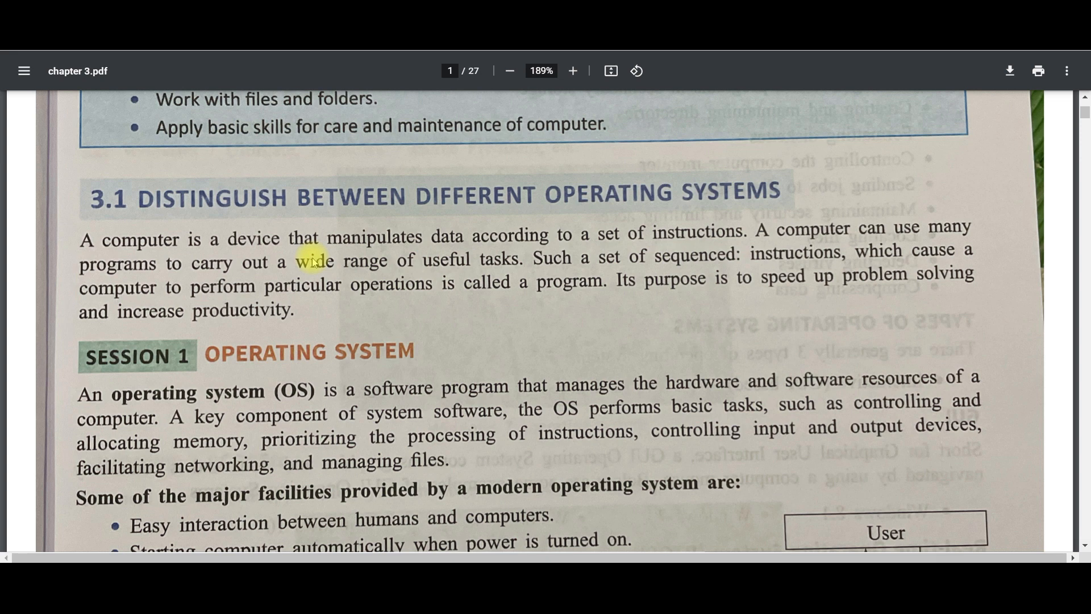
pyautogui.moveTo(257, 288)
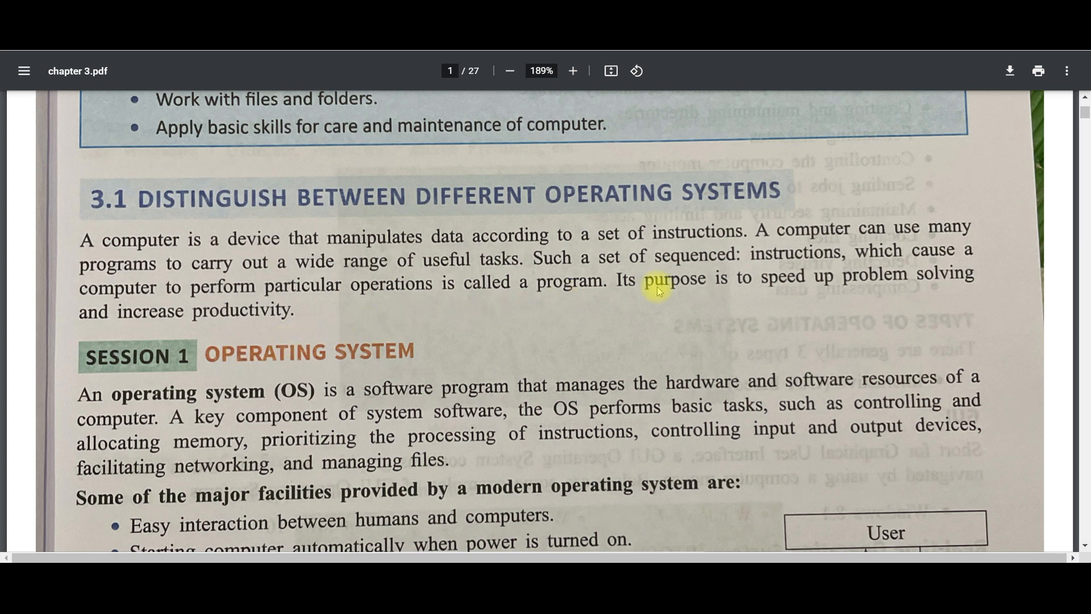
pyautogui.moveTo(351, 346)
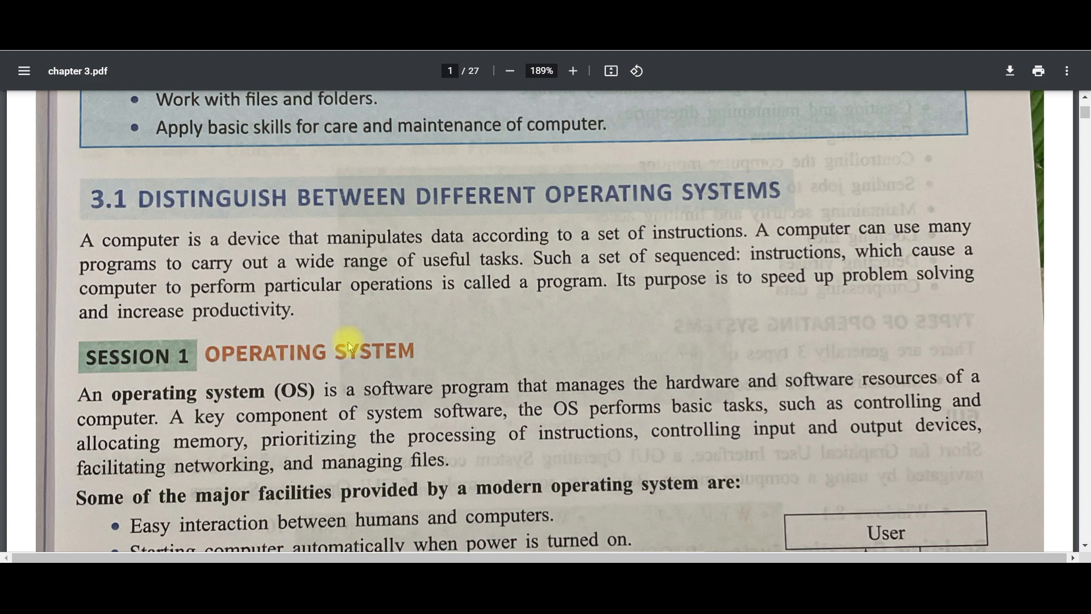
# - Scroll through the Session 1 facilities list onto page 2's Types of Operating Systems
pyautogui.scroll(-3)
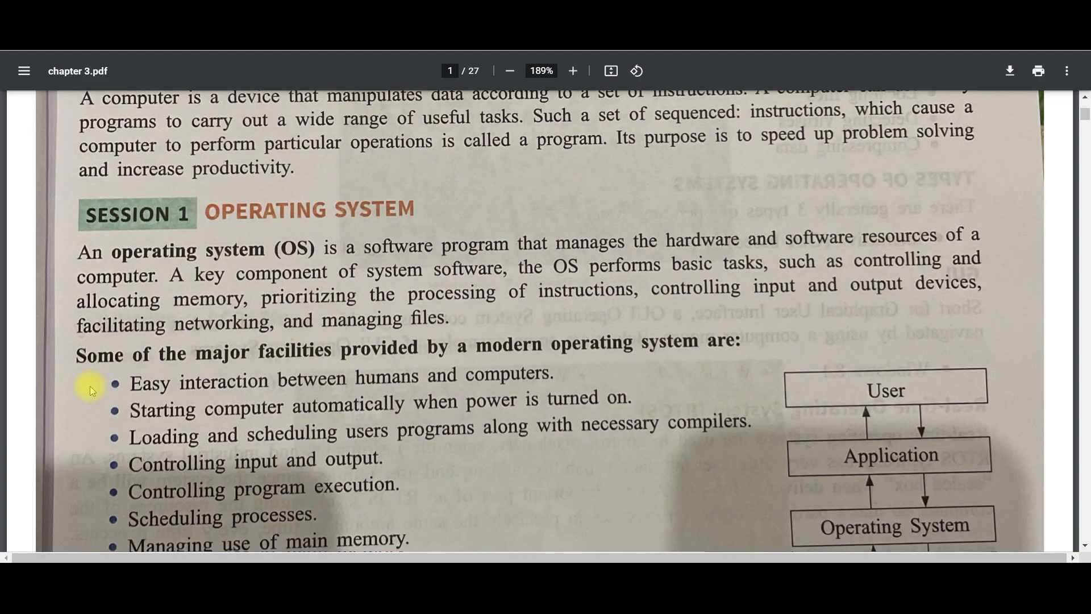
pyautogui.moveTo(628, 363)
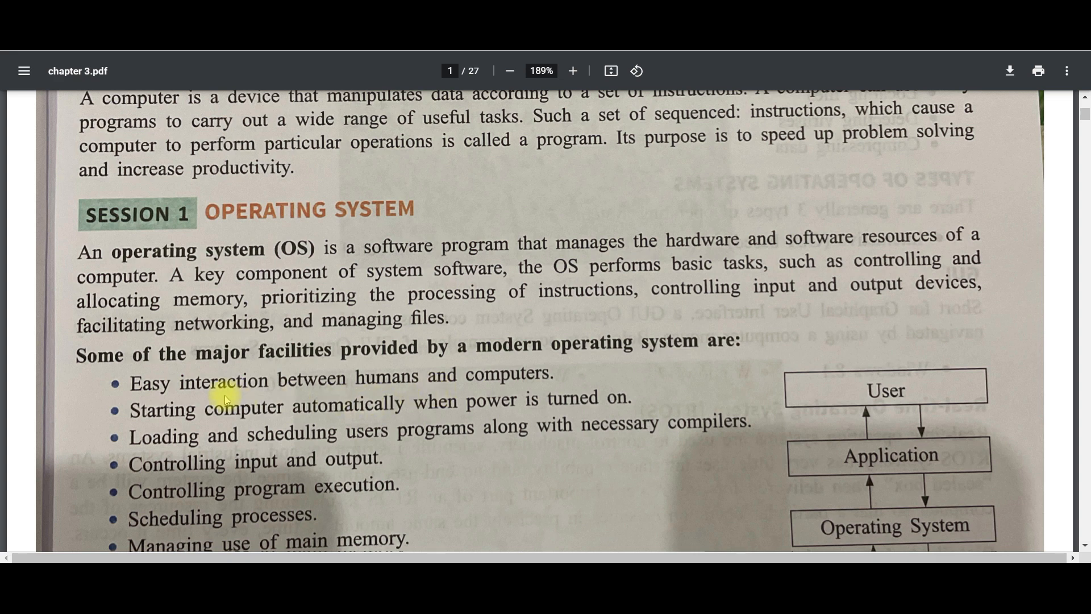
pyautogui.scroll(-3)
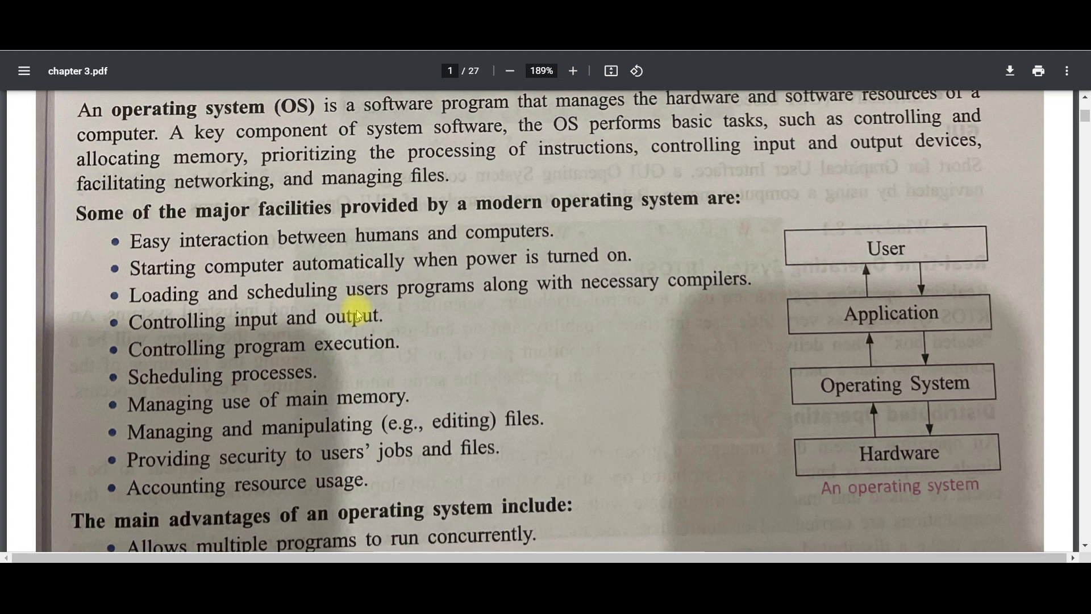
pyautogui.scroll(-3)
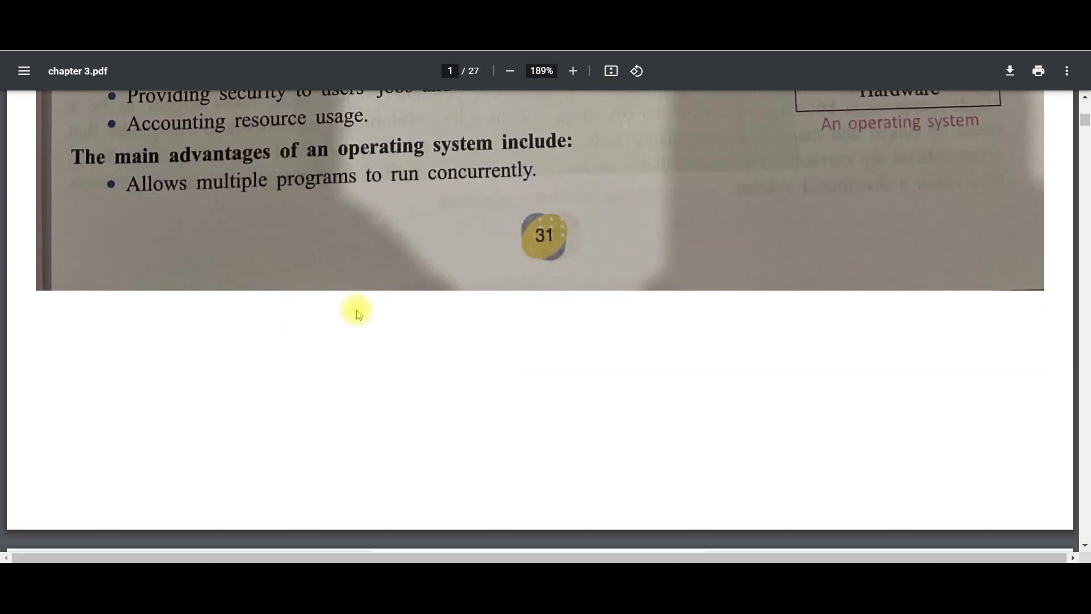
pyautogui.scroll(-3)
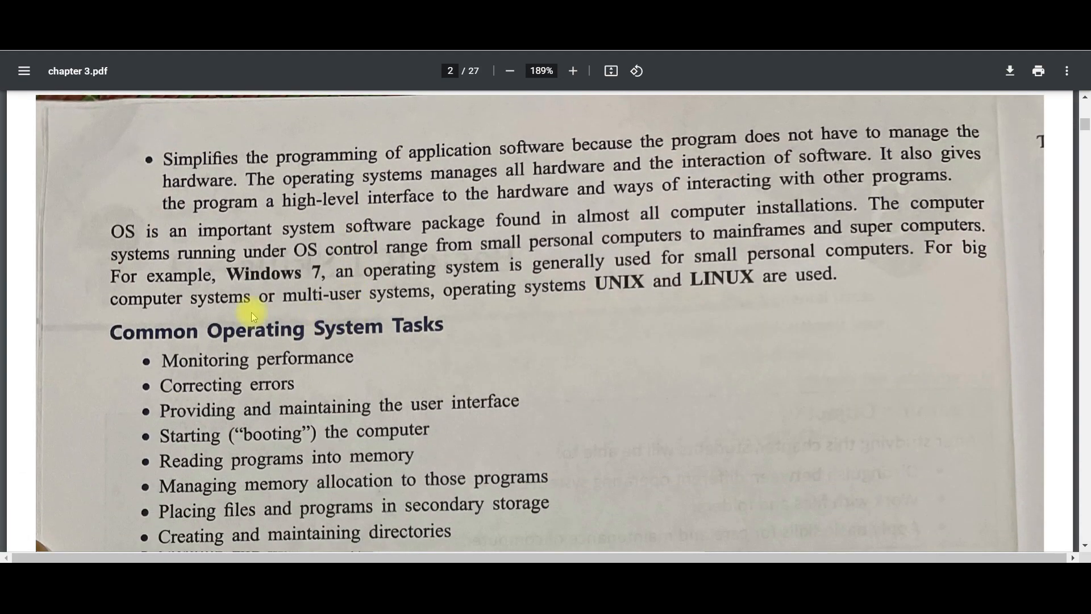
pyautogui.scroll(-3)
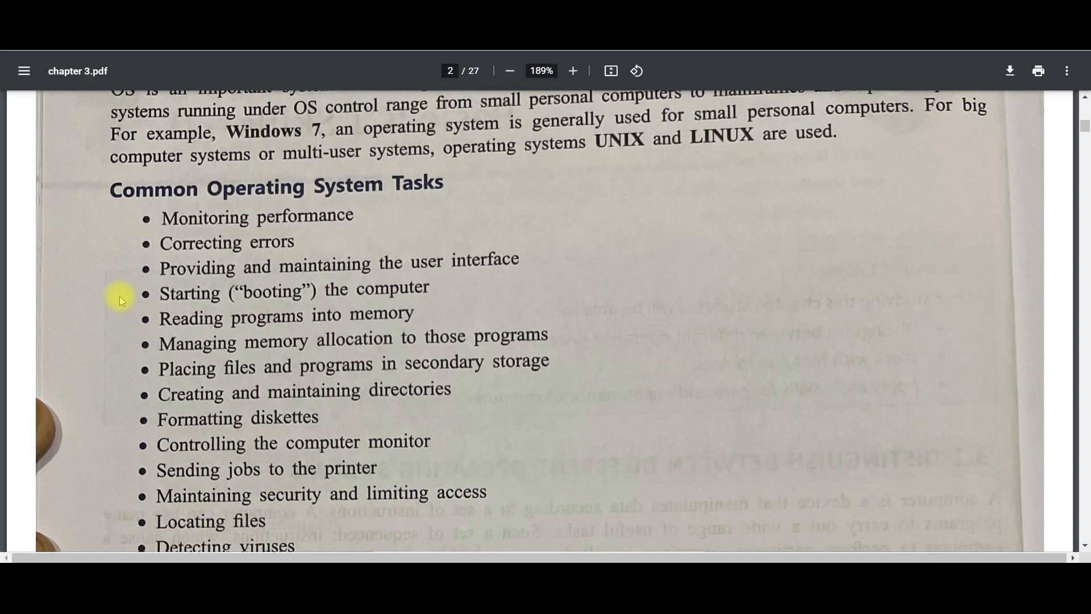
pyautogui.moveTo(445, 239)
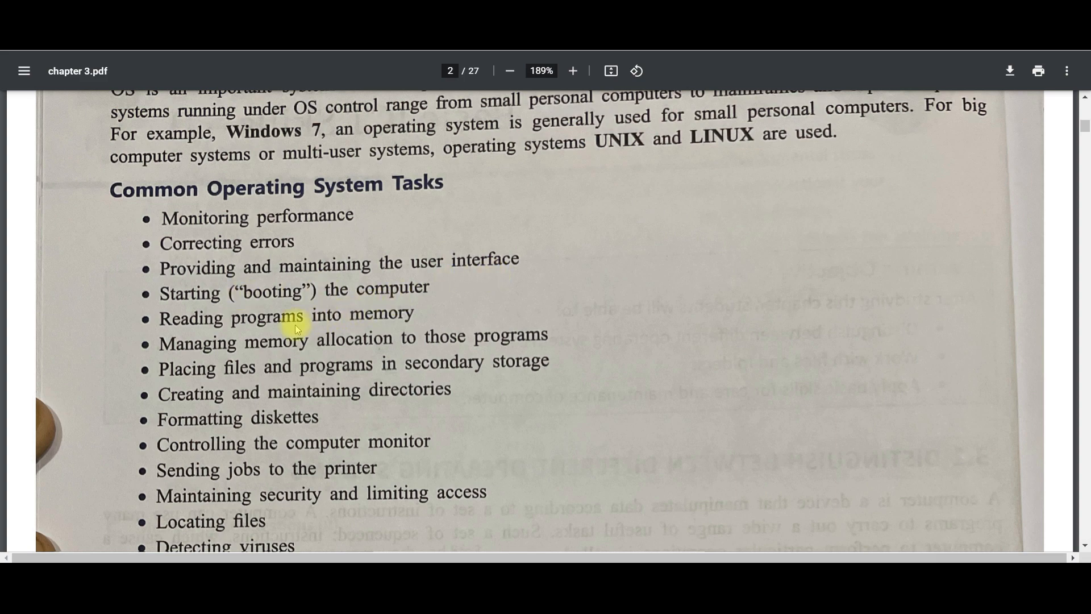
pyautogui.scroll(-3)
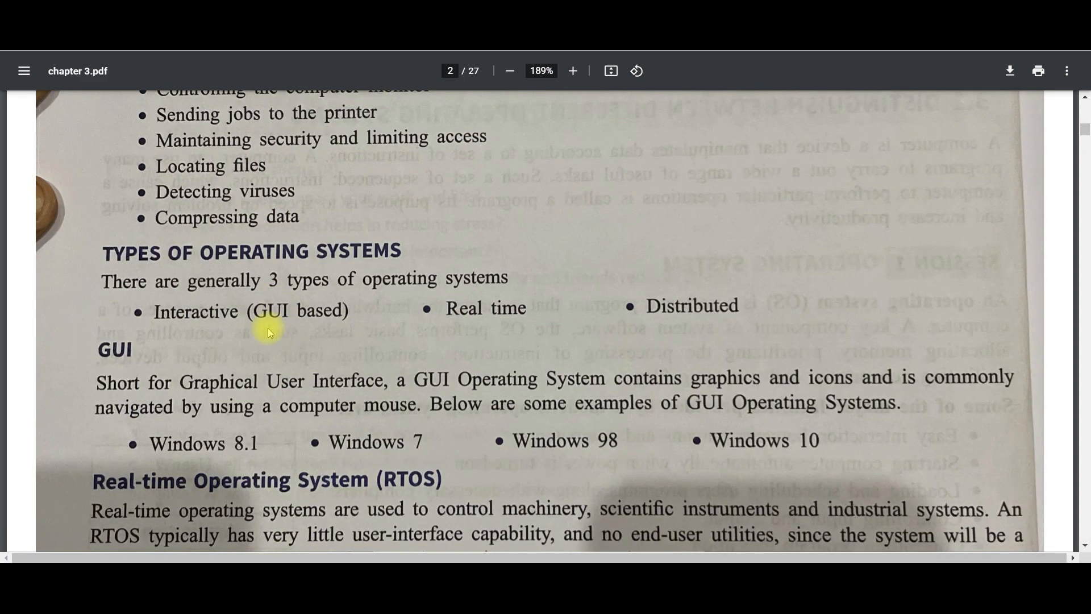
pyautogui.moveTo(518, 245)
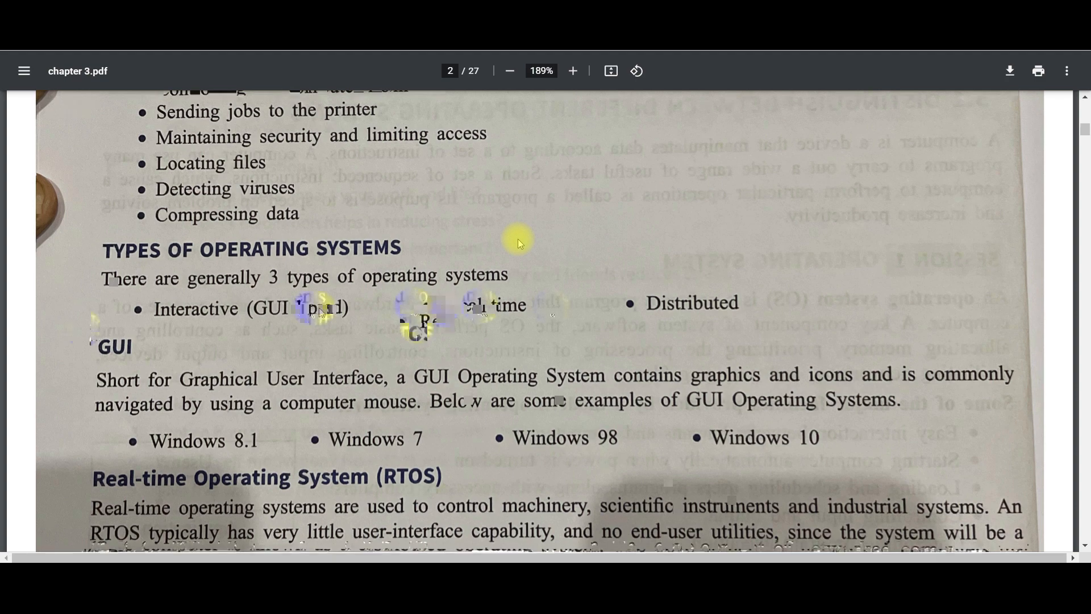
pyautogui.scroll(-3)
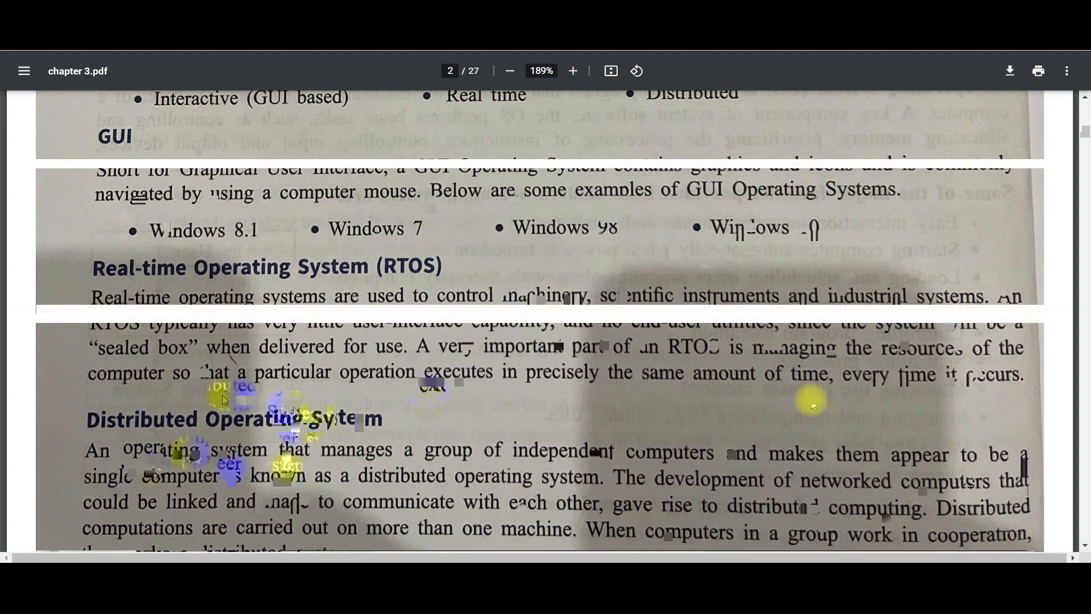
# - Scroll past the RTOS and Distributed sections to page 3's Common Operating Systems list
pyautogui.scroll(-3)
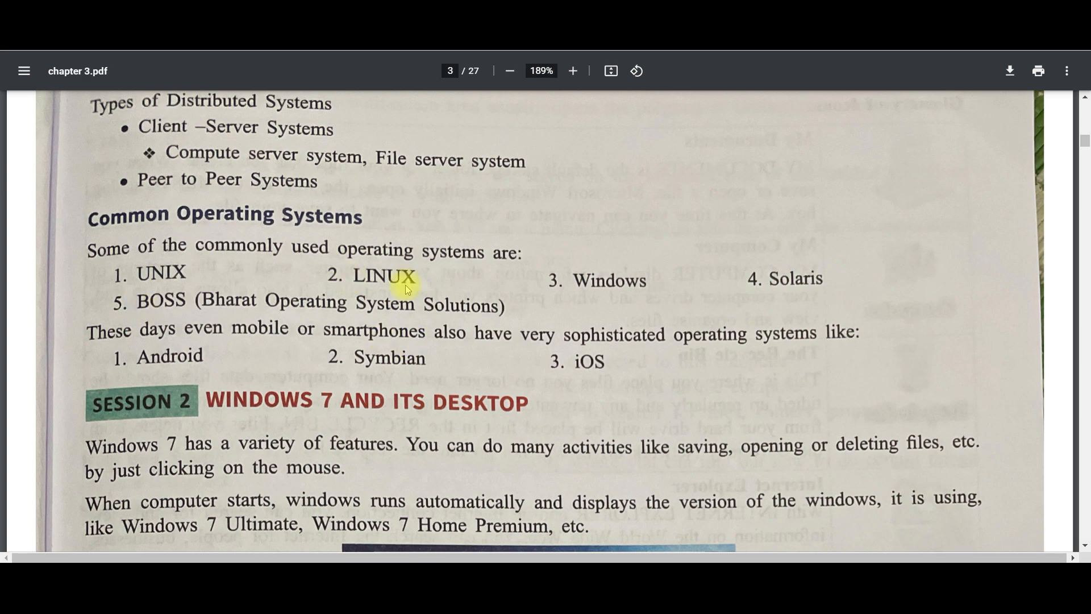
pyautogui.scroll(-3)
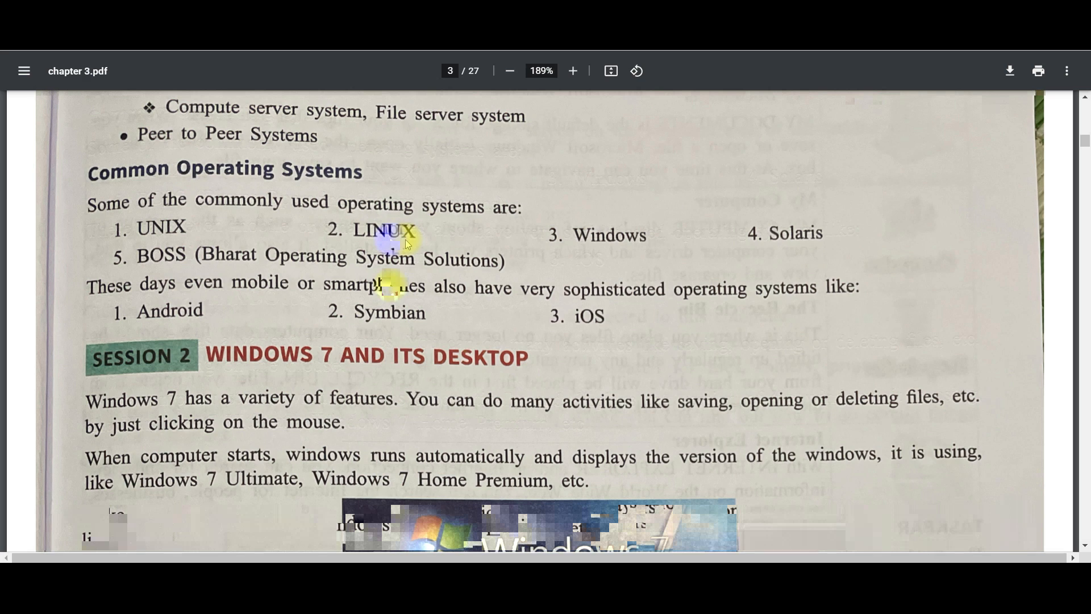
# - Scroll to page 4's Internet Explorer entry and Taskbar section
pyautogui.scroll(-3)
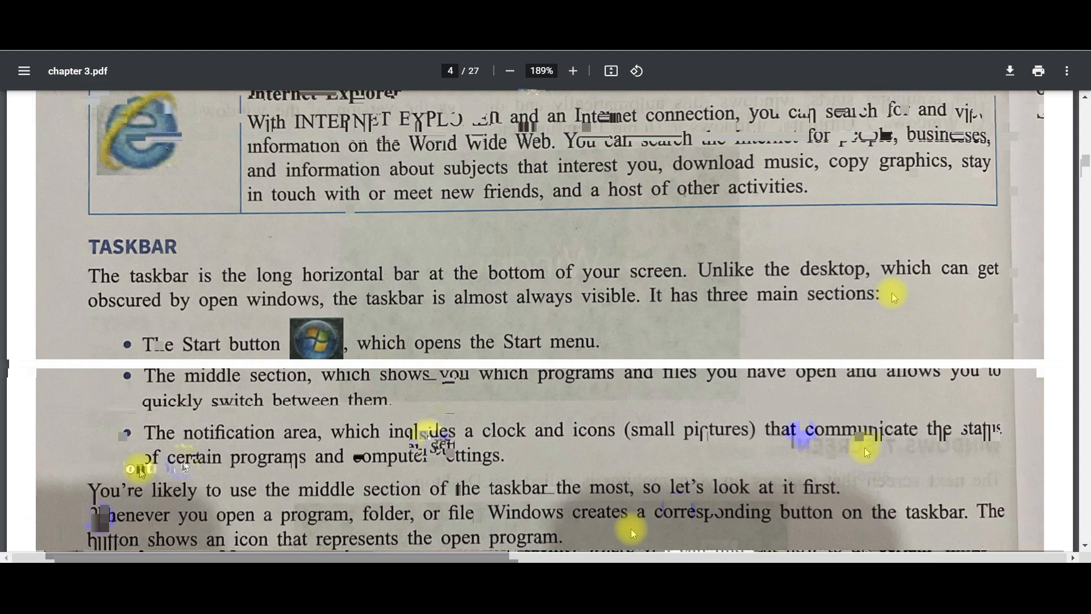
# - Scroll to page 6's Self Assessment questions before returning to the desktop
pyautogui.scroll(-3)
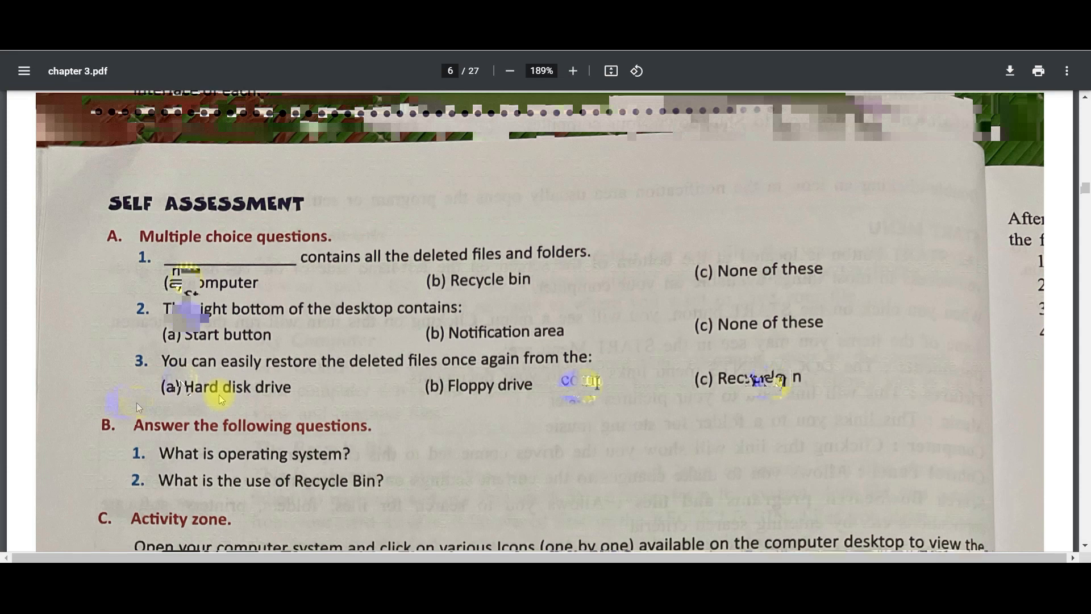
pyautogui.scroll(-3)
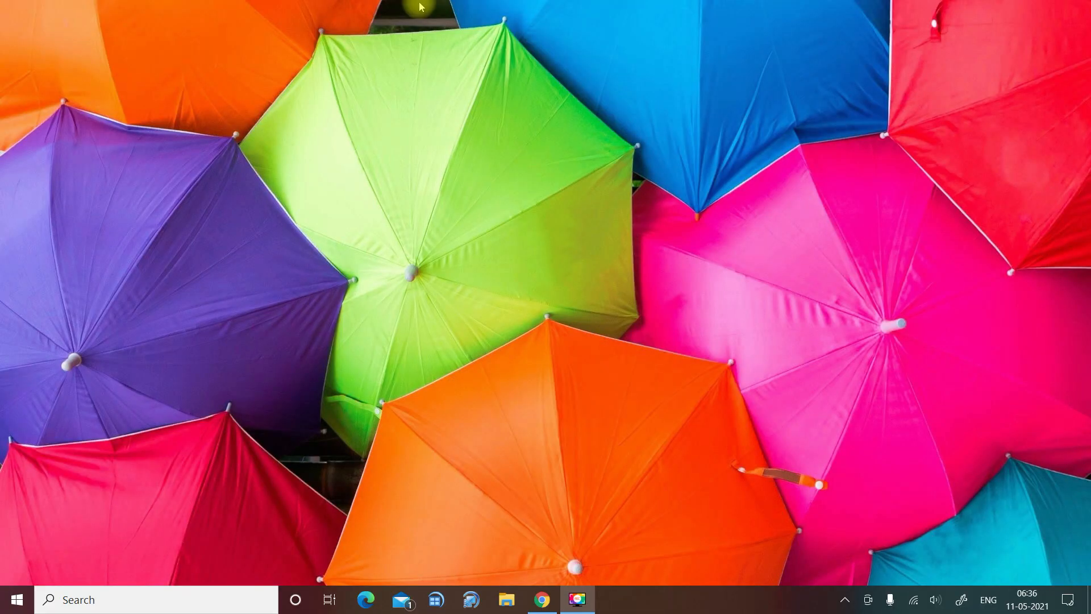
# - Create a New folder on Windows (C:) via the context menu and open it
pyautogui.click(506, 599)
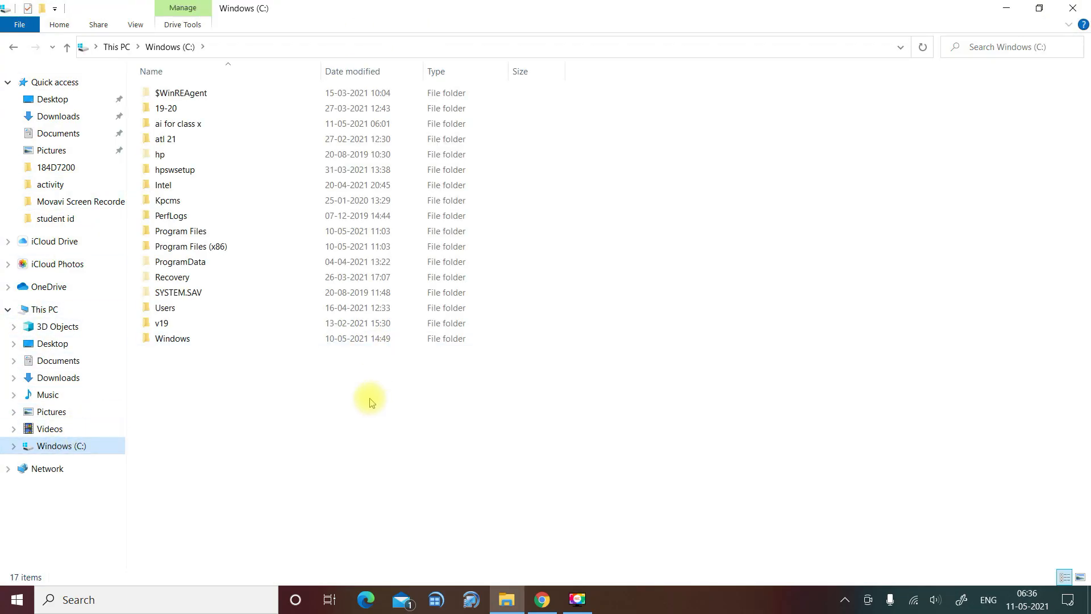
pyautogui.moveTo(598, 422)
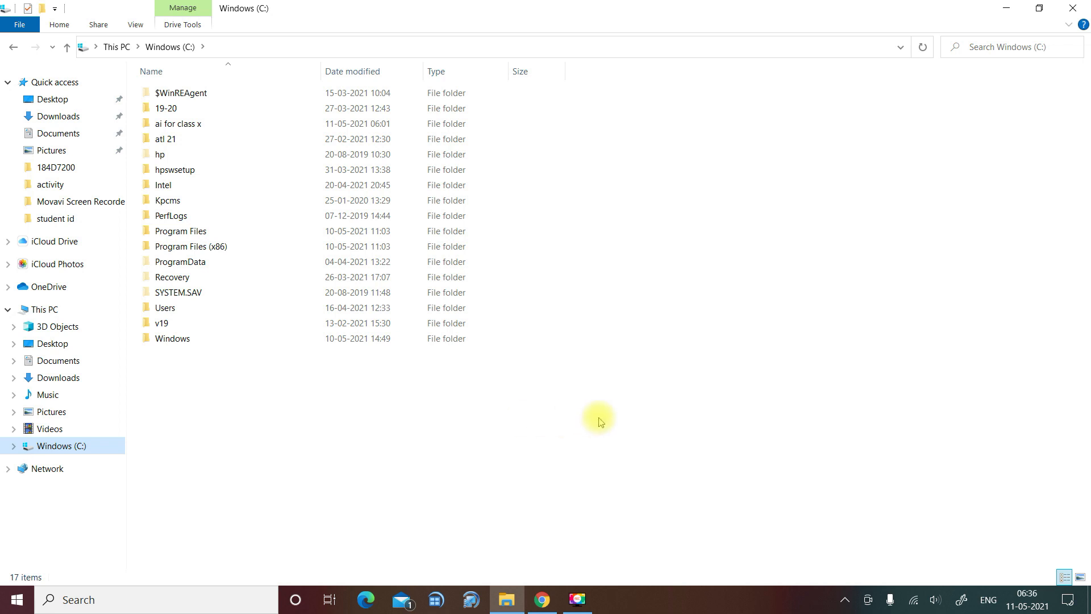
pyautogui.rightClick(598, 421)
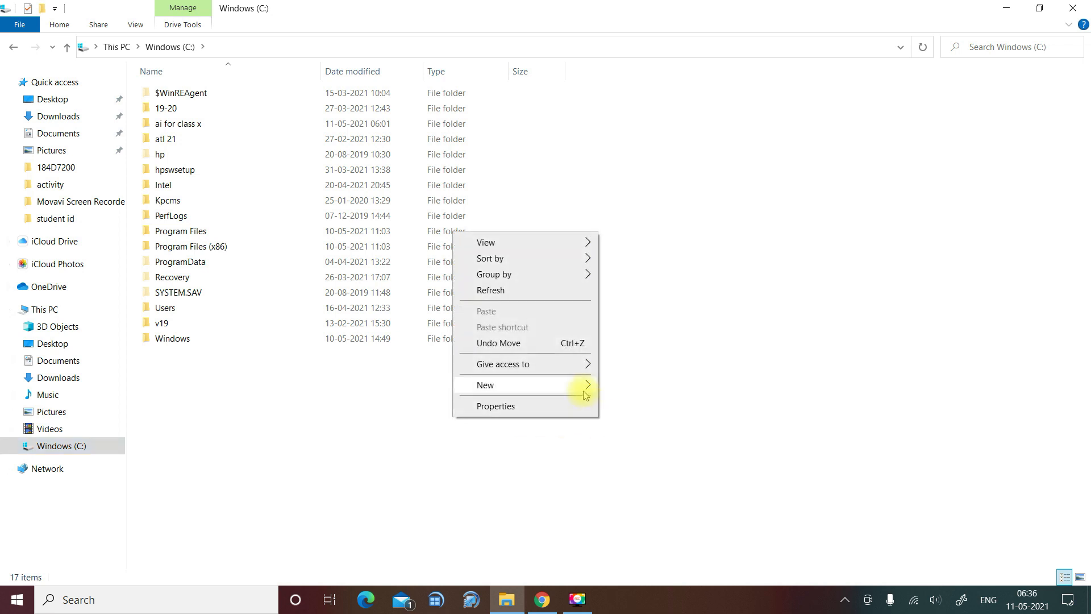
pyautogui.click(485, 384)
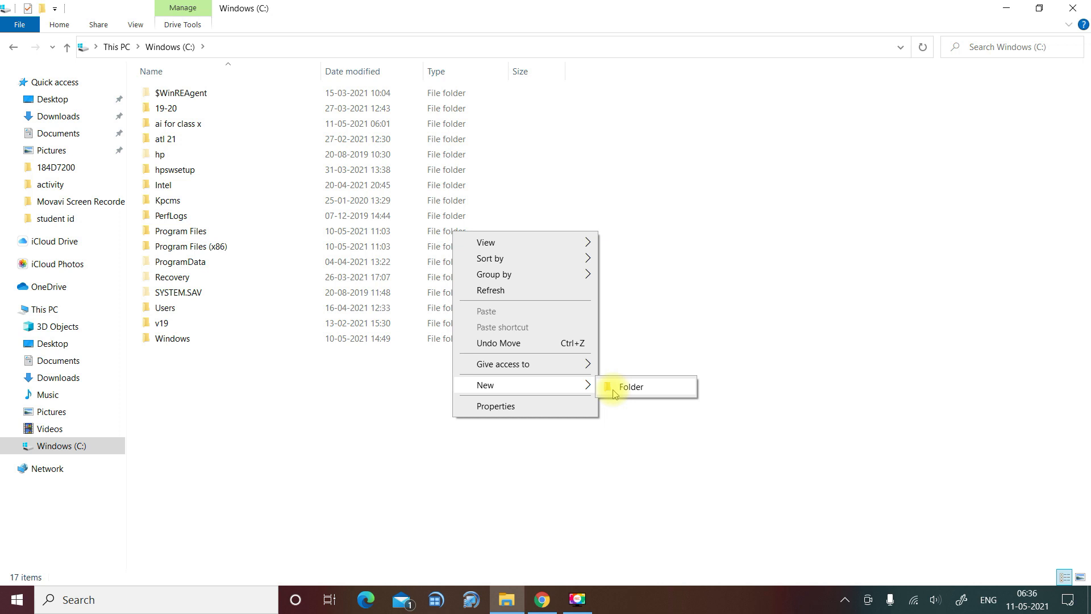
pyautogui.click(630, 387)
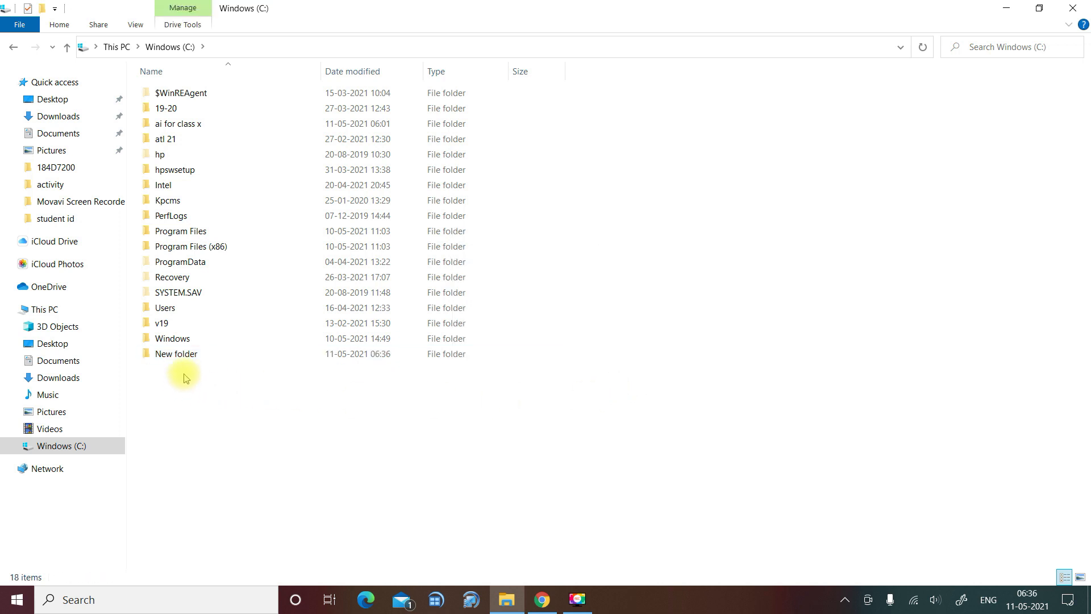
pyautogui.doubleClick(177, 353)
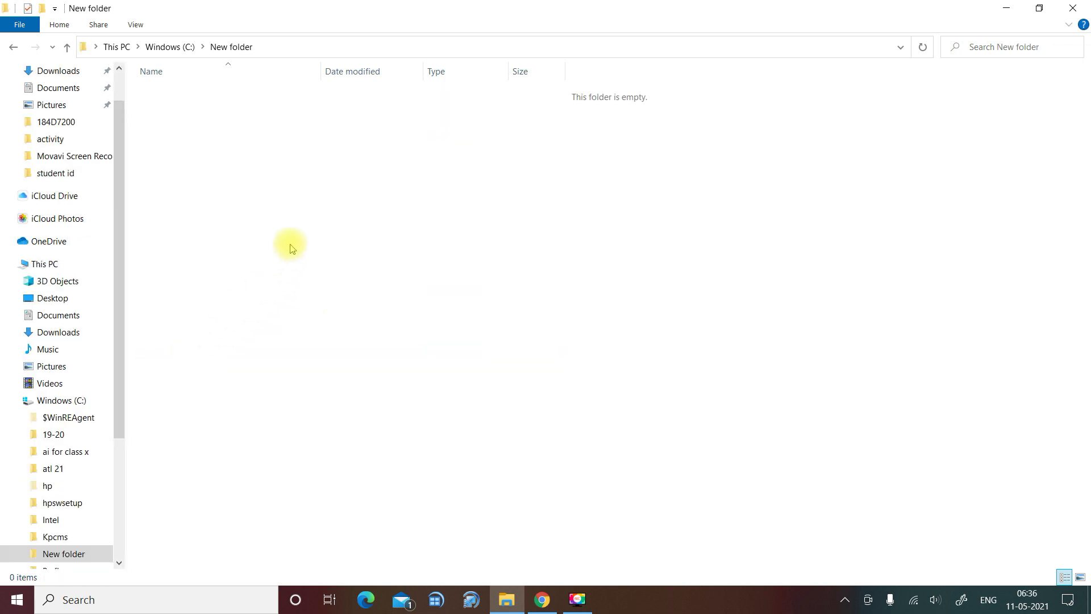
# - Create a New Rich Text Document and a New folder subfolder inside the folder
pyautogui.rightClick(292, 248)
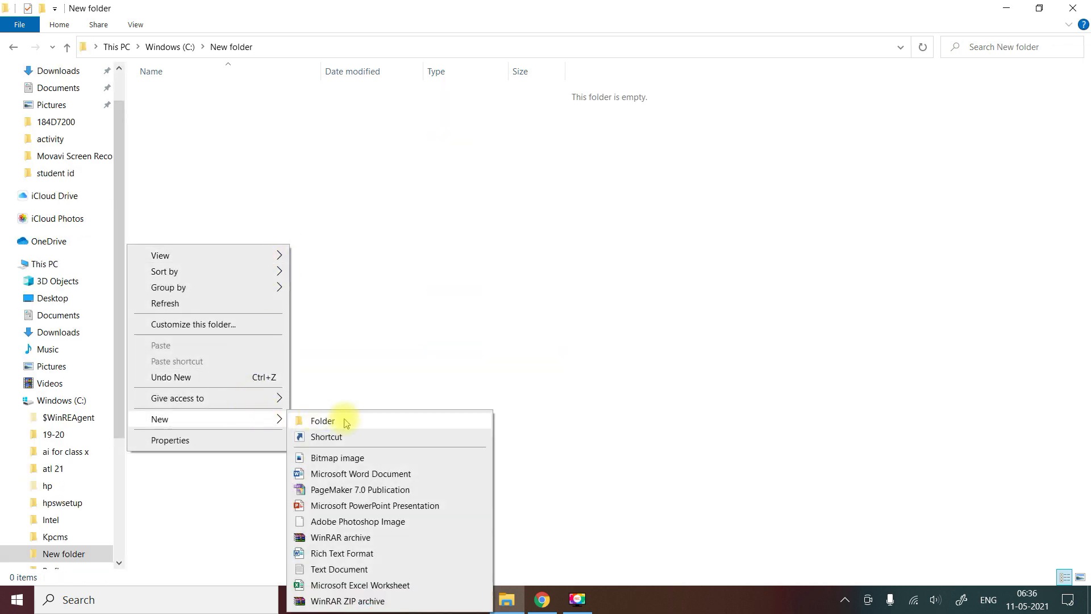
pyautogui.moveTo(351, 481)
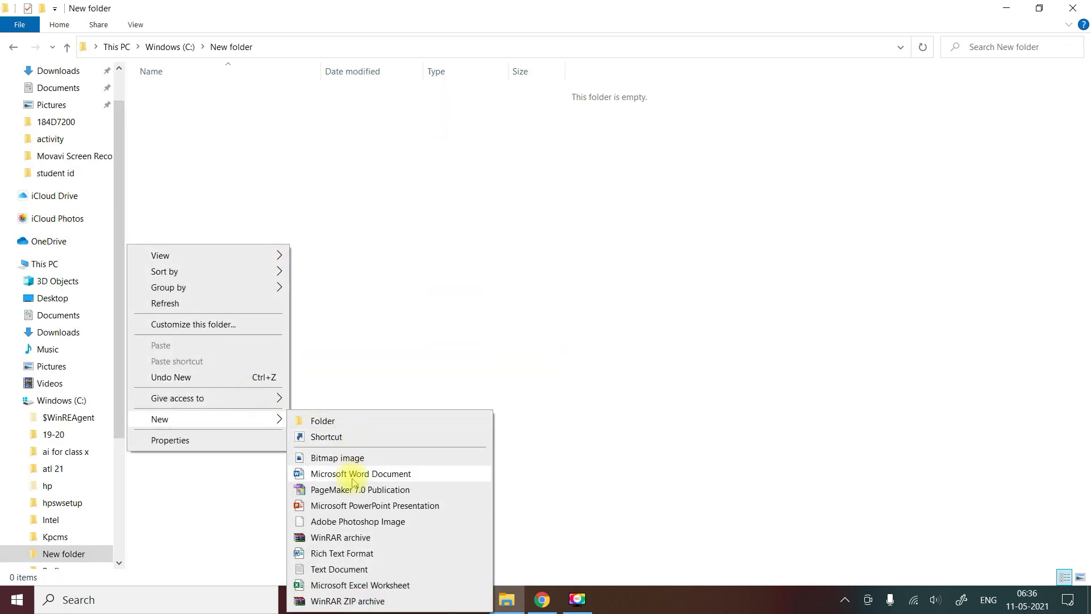
pyautogui.moveTo(374, 505)
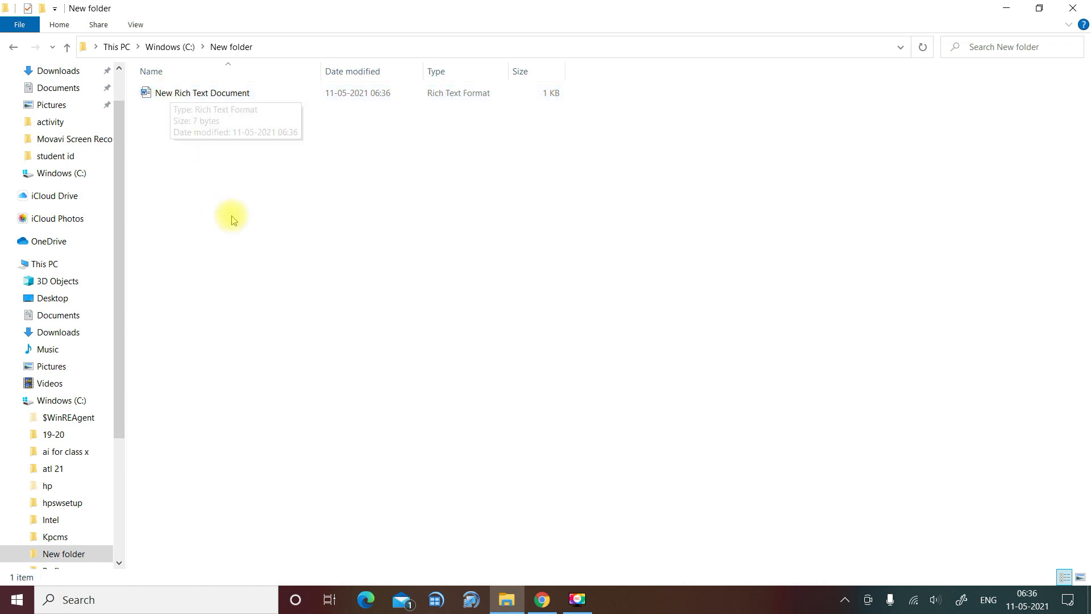
pyautogui.rightClick(233, 216)
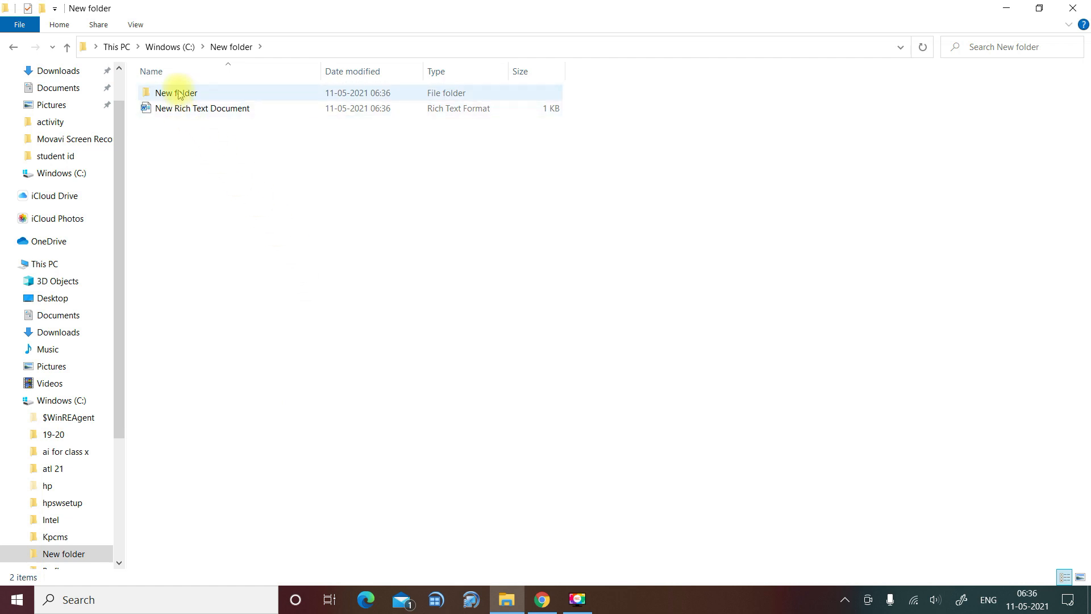
pyautogui.click(177, 93)
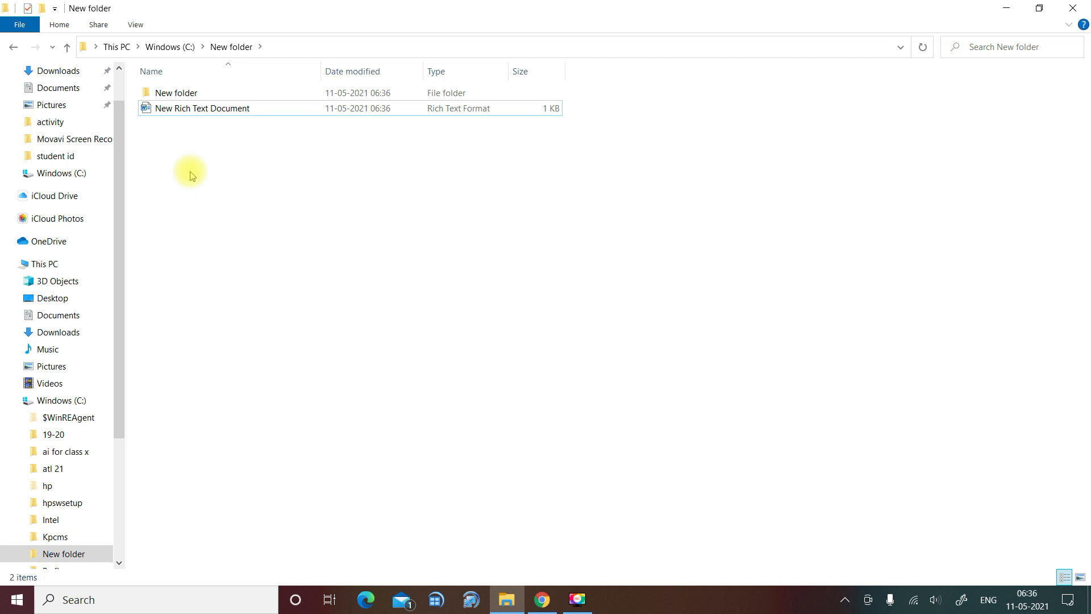
# - Rename the New Rich Text Document to 'text file'
pyautogui.click(202, 108)
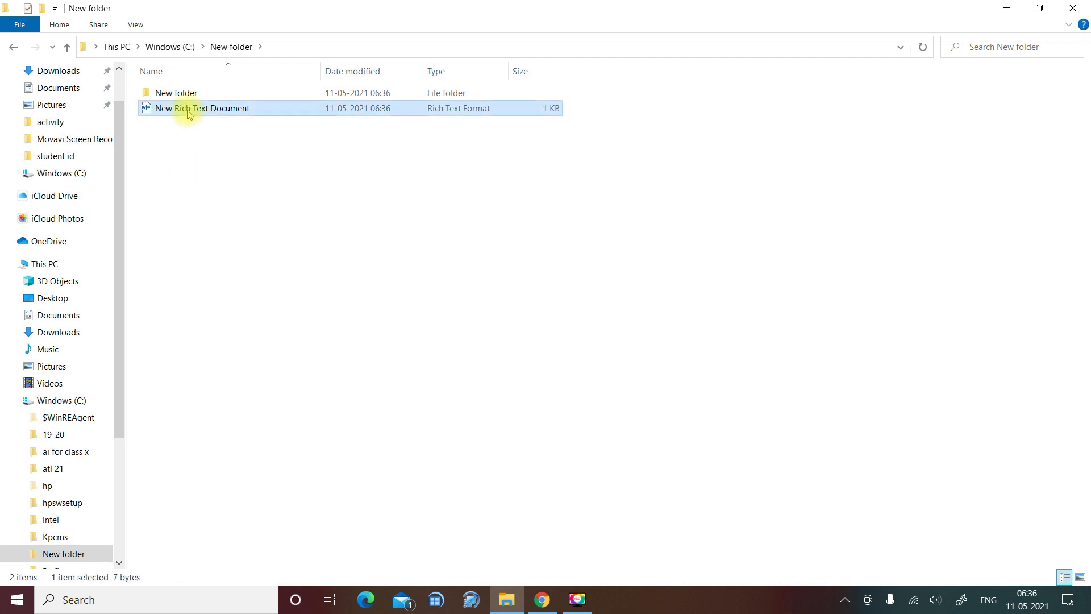
pyautogui.rightClick(202, 108)
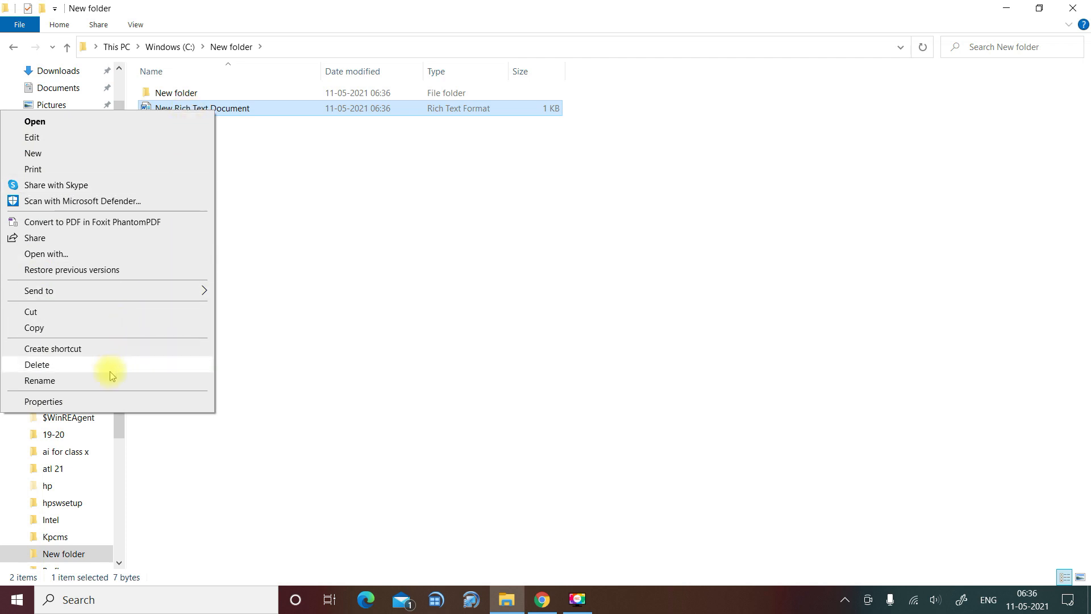
pyautogui.click(39, 382)
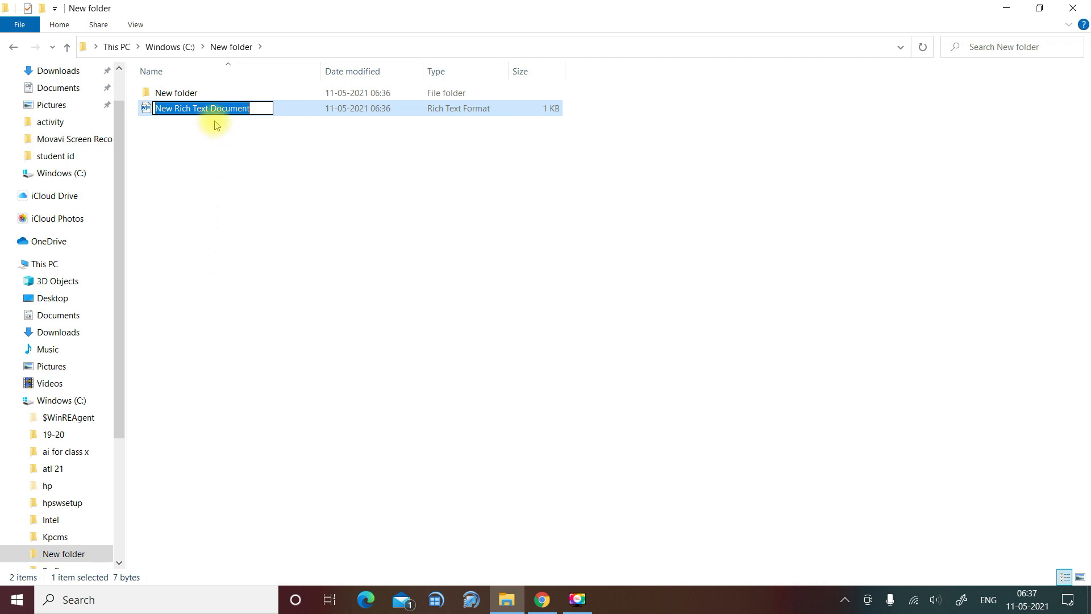
pyautogui.write('text file')
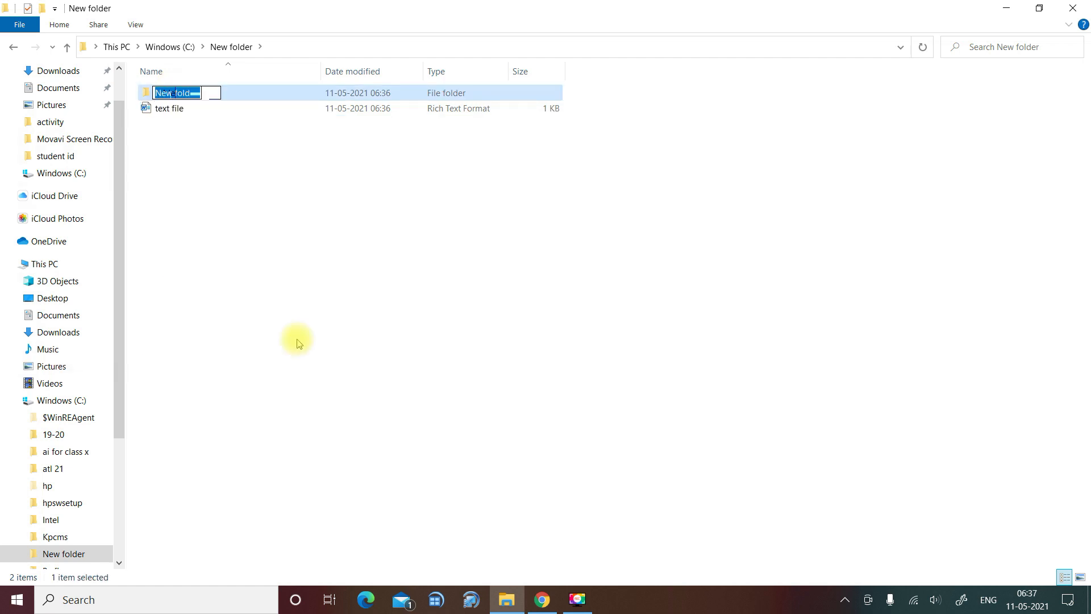
# - Rename the subfolder to 'folder for ai' and bring up its context menu
pyautogui.write('folder for ai')
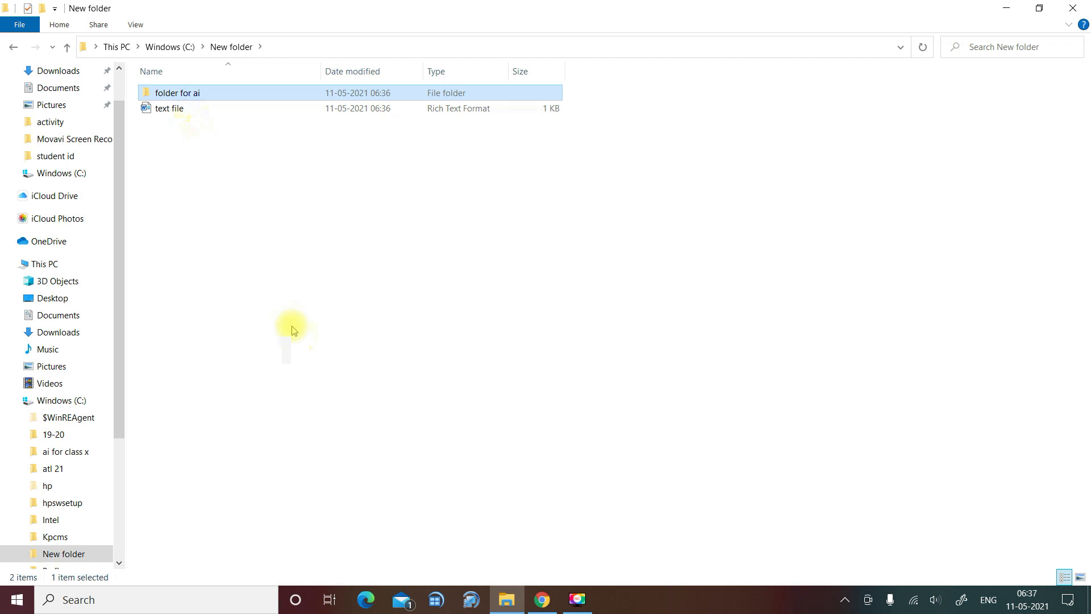
pyautogui.rightClick(177, 92)
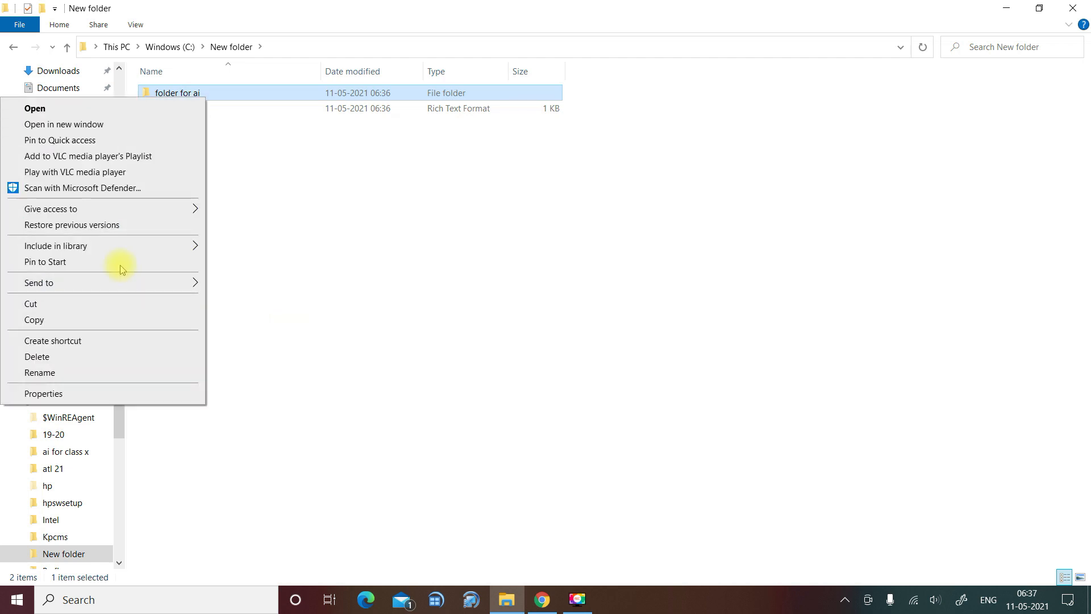
pyautogui.moveTo(230, 310)
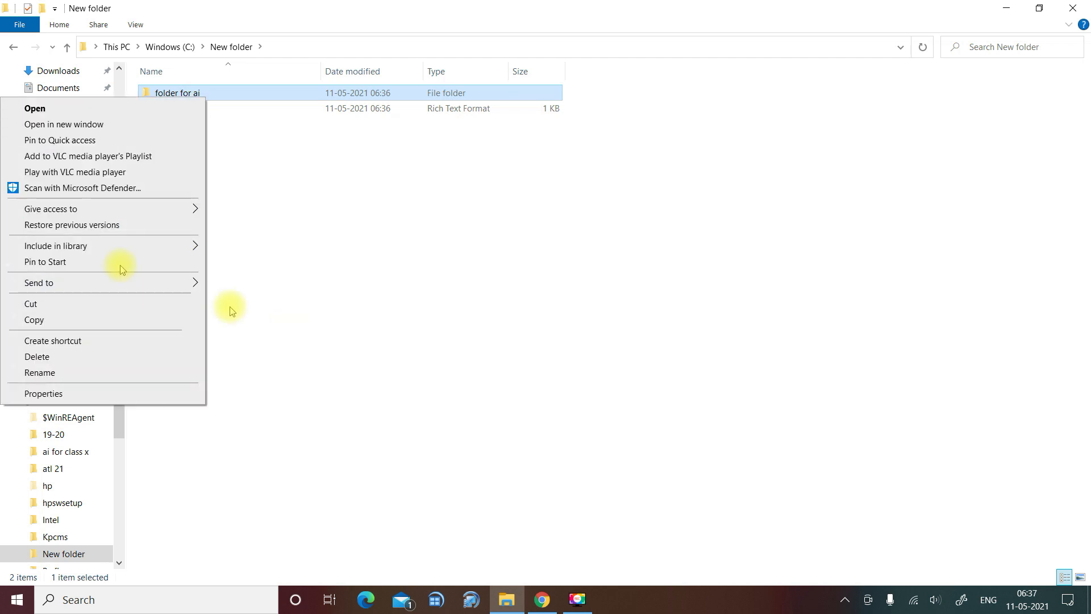